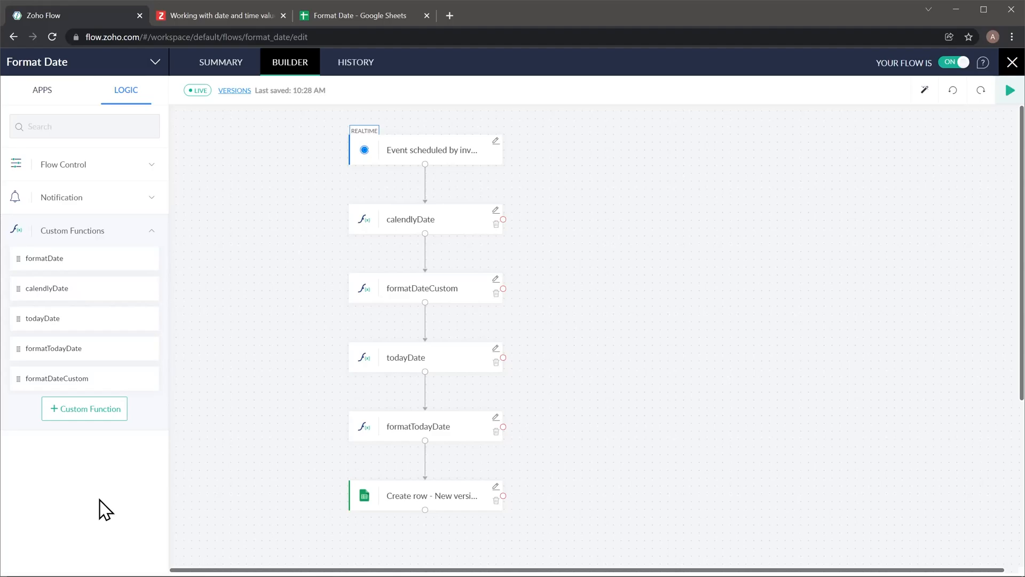
mouse_move(336, 226)
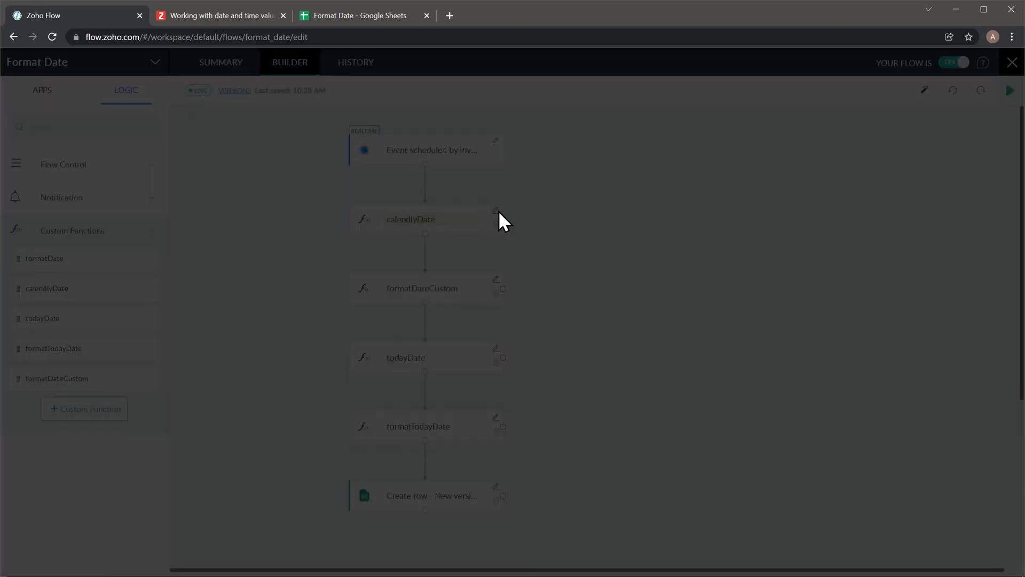
Bring up the calendlyDate step's inputs, with dateStr mapped to the event start time
left_click(410, 219)
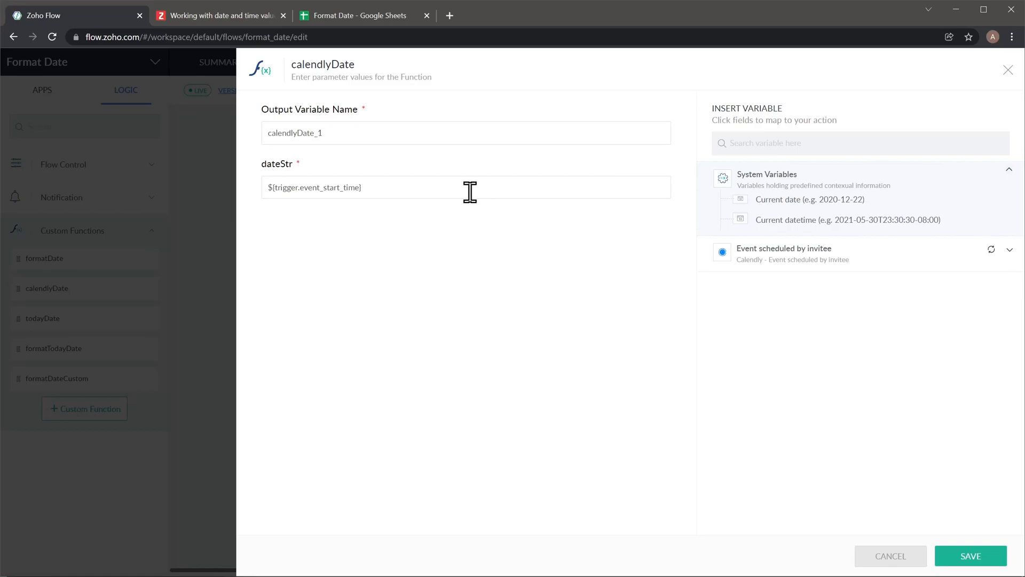
mouse_move(886, 561)
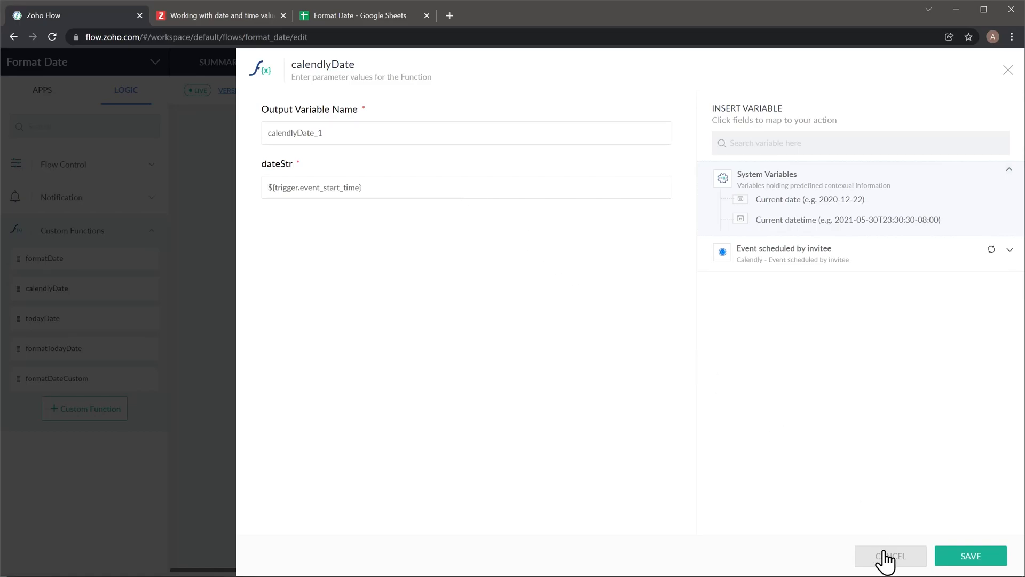
Dismiss the calendlyDate settings panel without changing its dateStr mapping
left_click(889, 556)
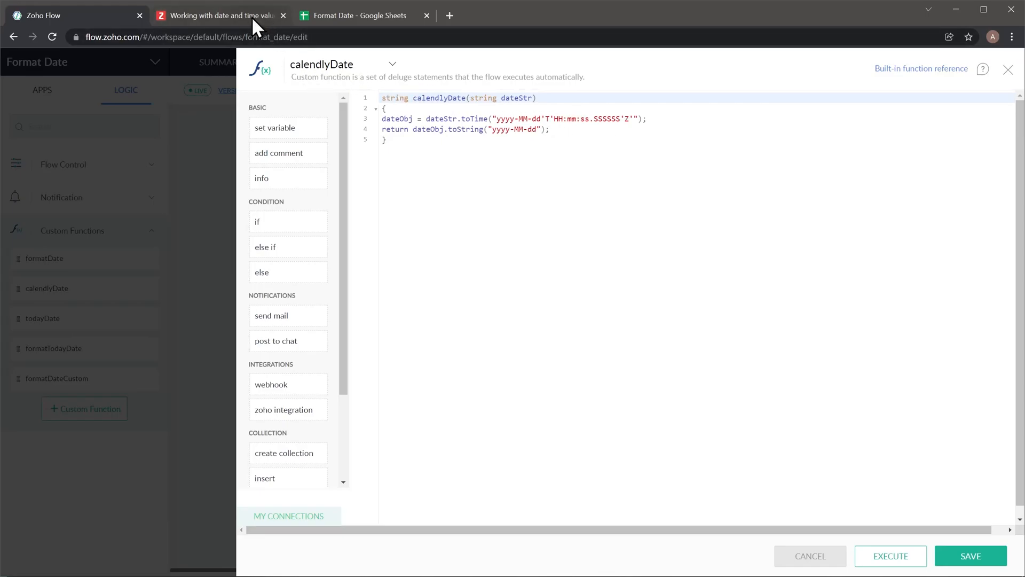
left_click(221, 15)
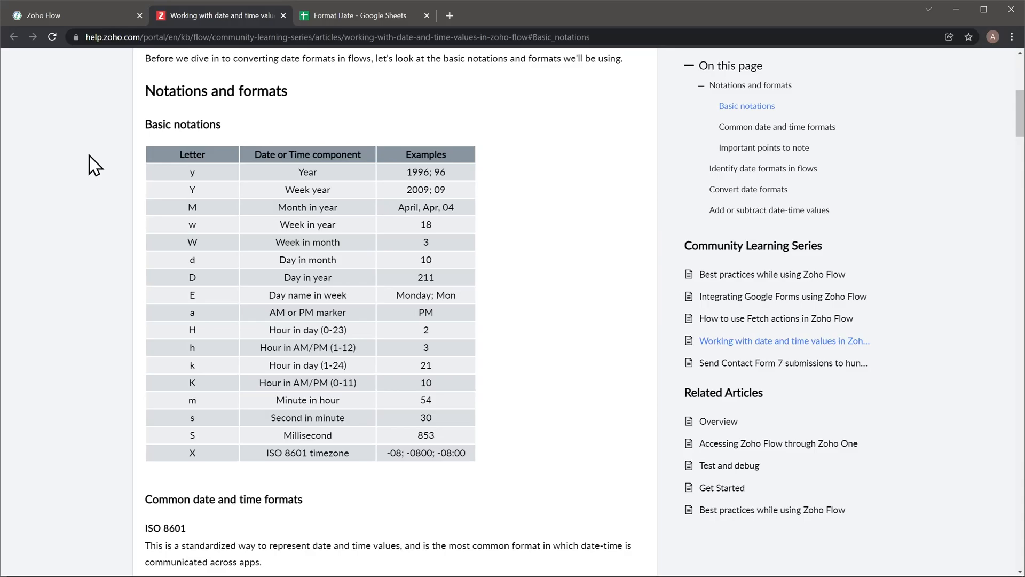
scroll("down", 3)
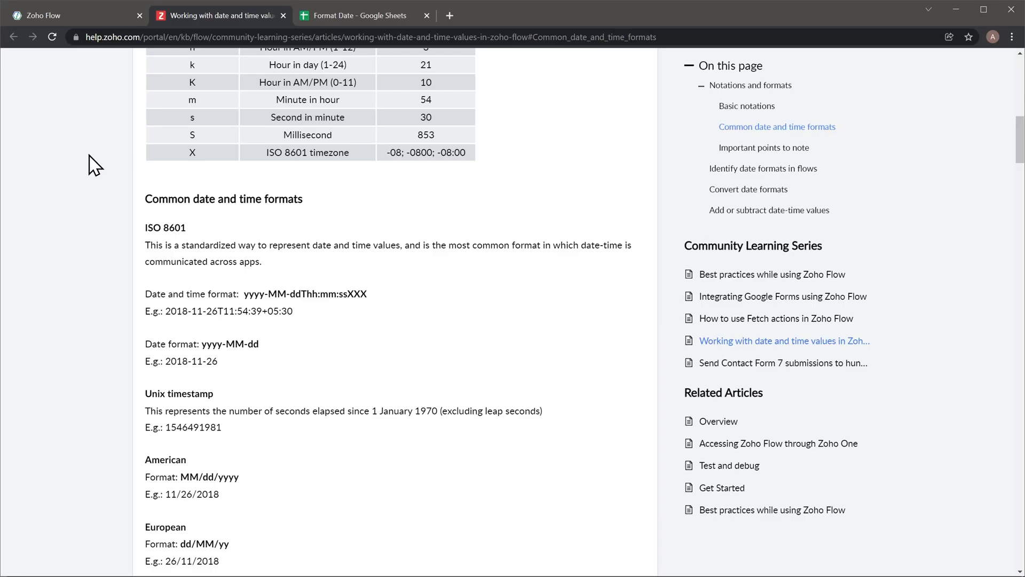
left_click(71, 15)
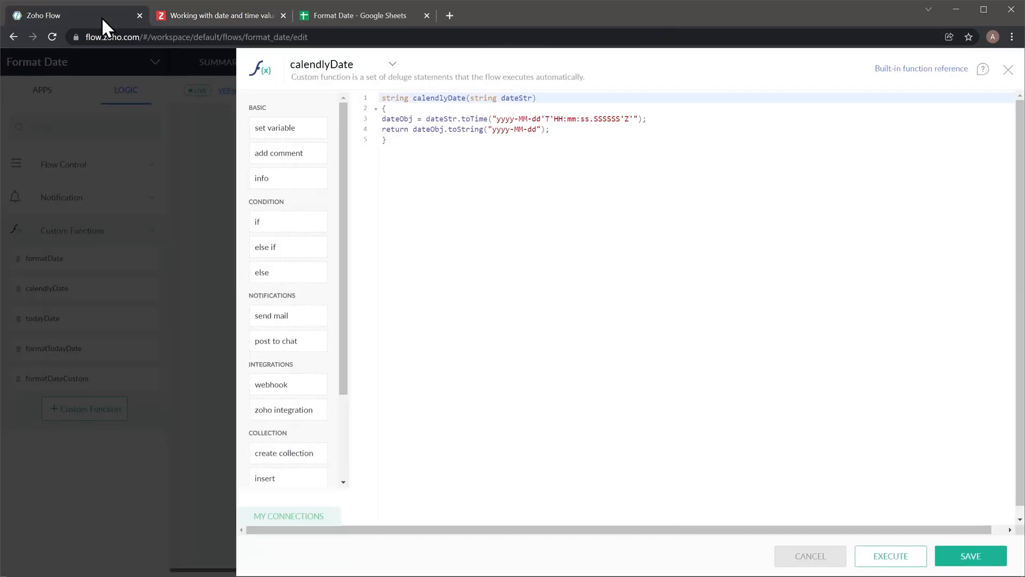
Close the calendlyDate Deluge code editor and return to the flow builder
left_click(1009, 62)
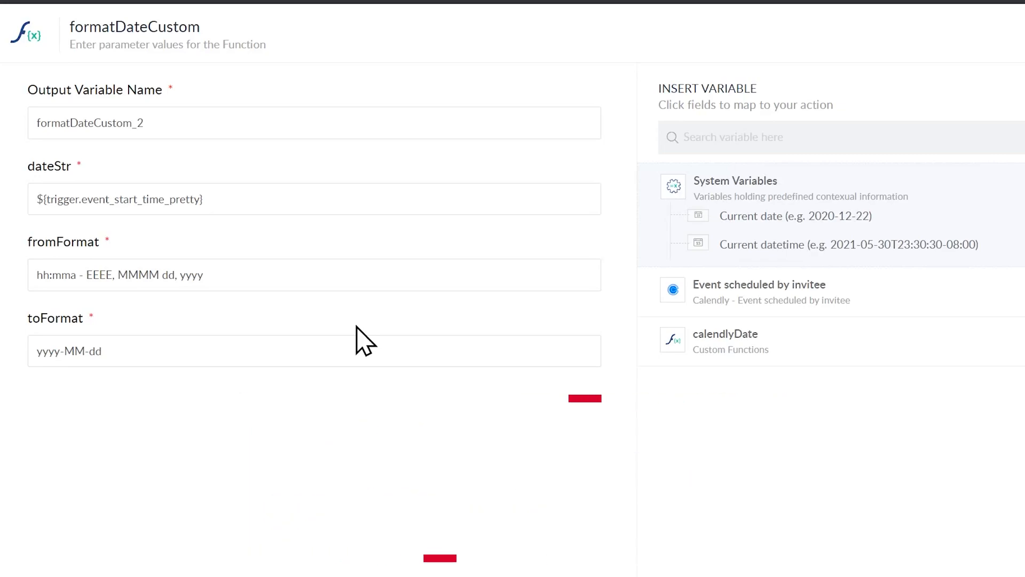
mouse_move(321, 196)
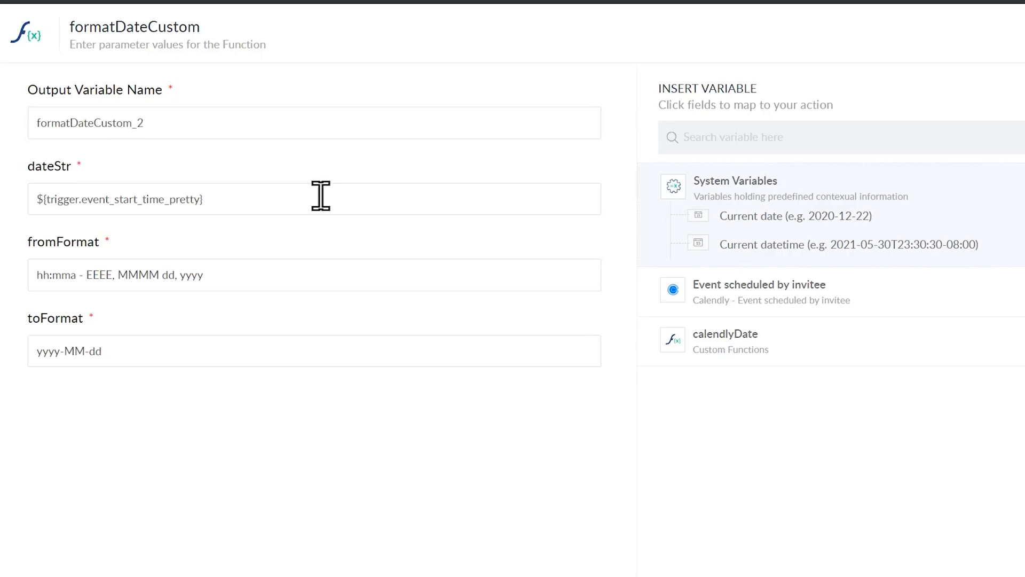
mouse_move(289, 272)
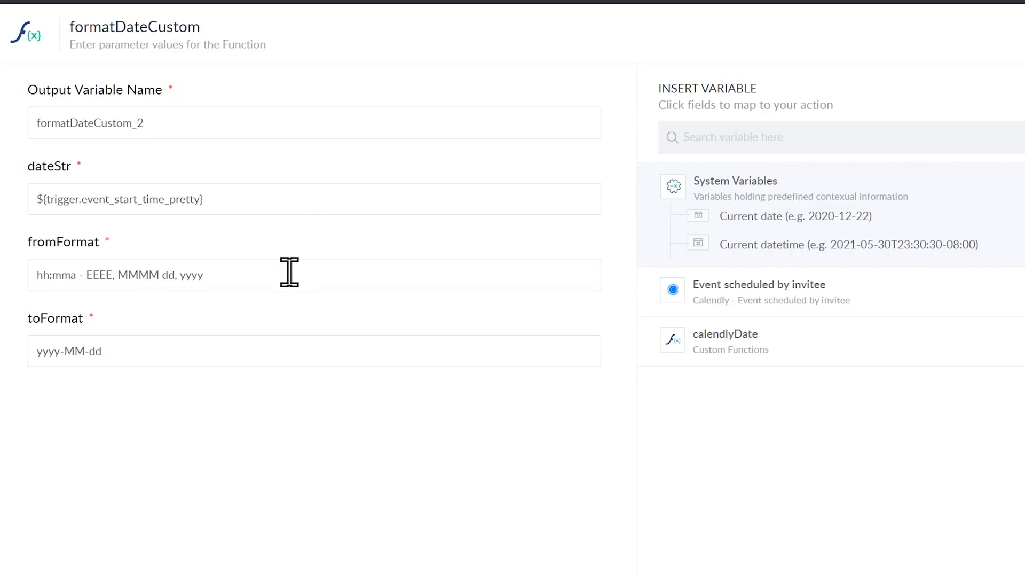
mouse_move(267, 343)
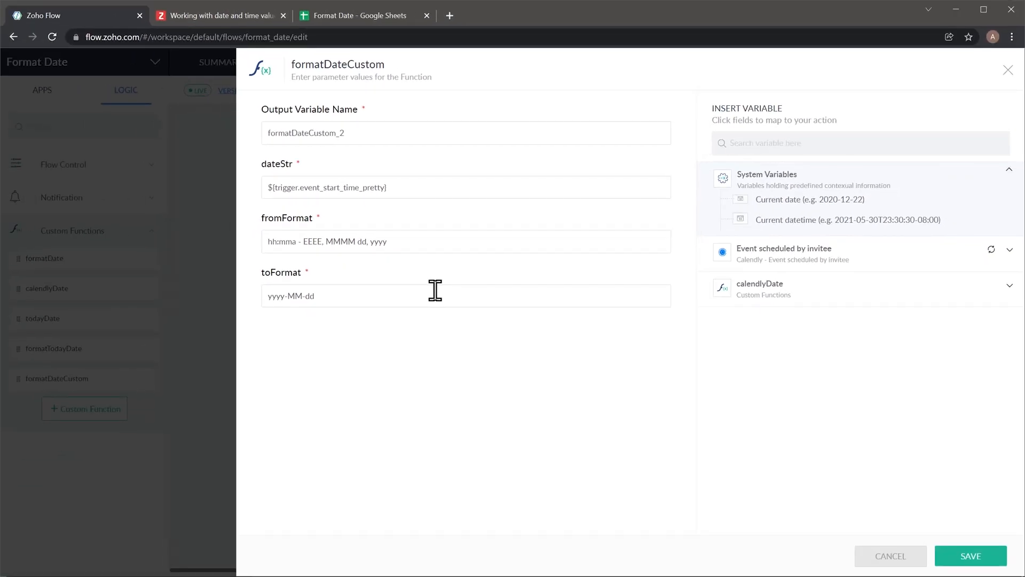
Leave the formatDateCustom and todayDate panels and bring up todayDate's code returning today's date
left_click(1009, 62)
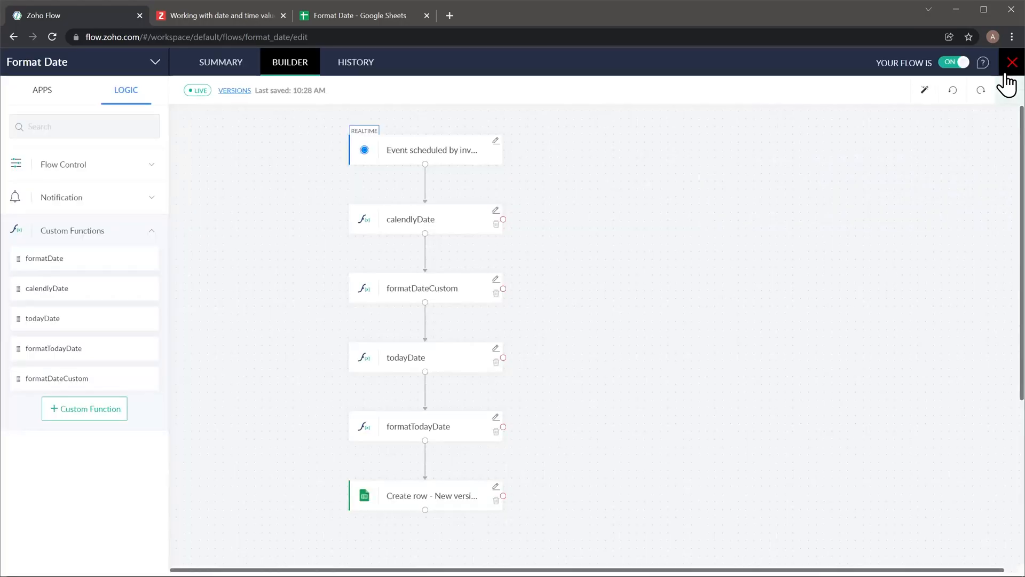
mouse_move(500, 358)
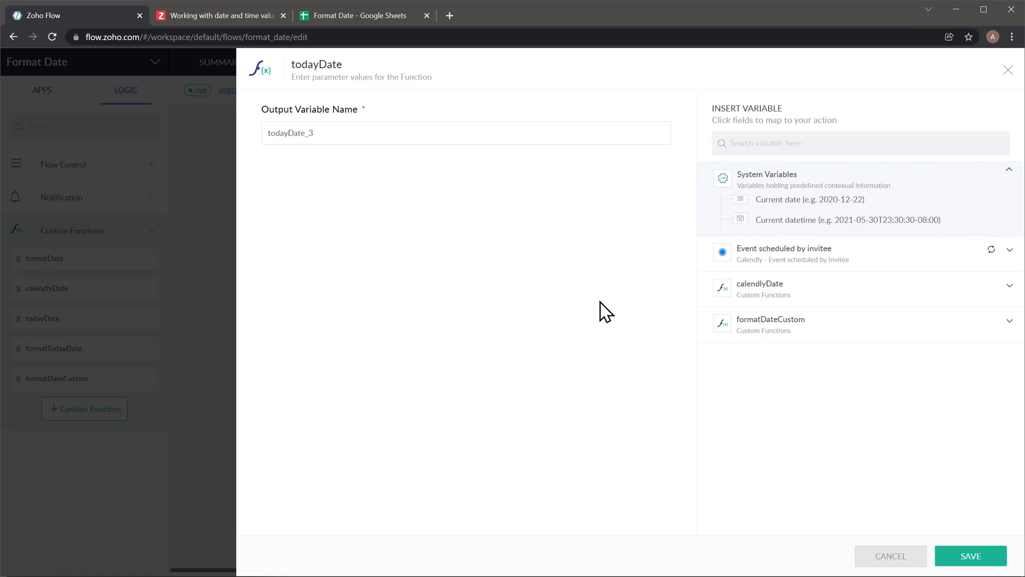
left_click(1007, 71)
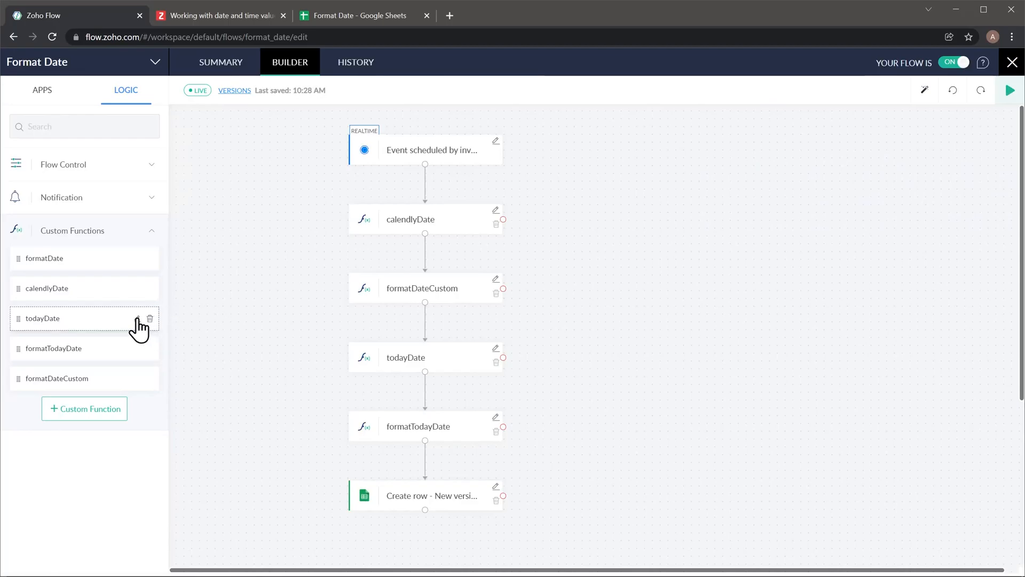
left_click(43, 318)
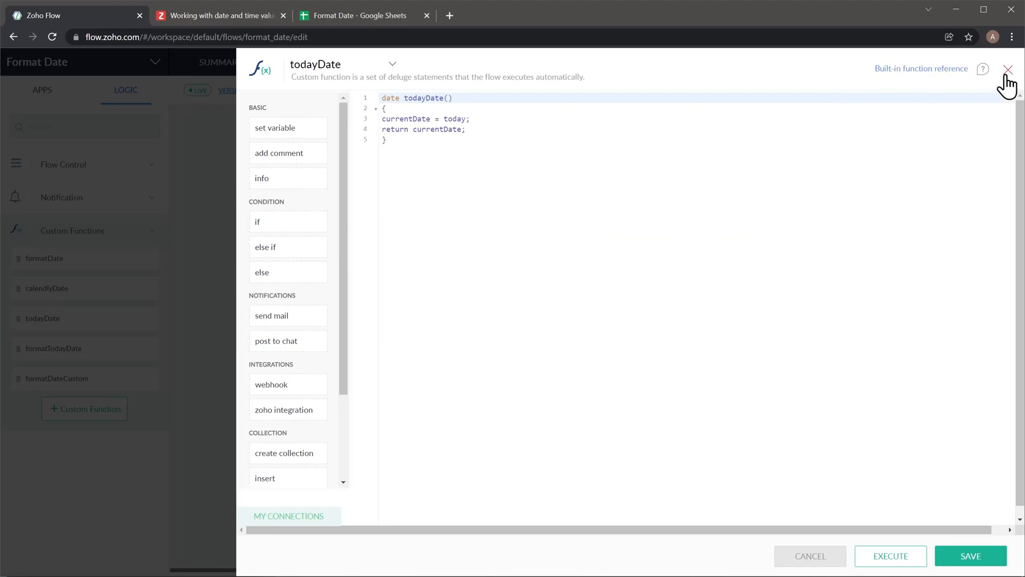
left_click(1011, 70)
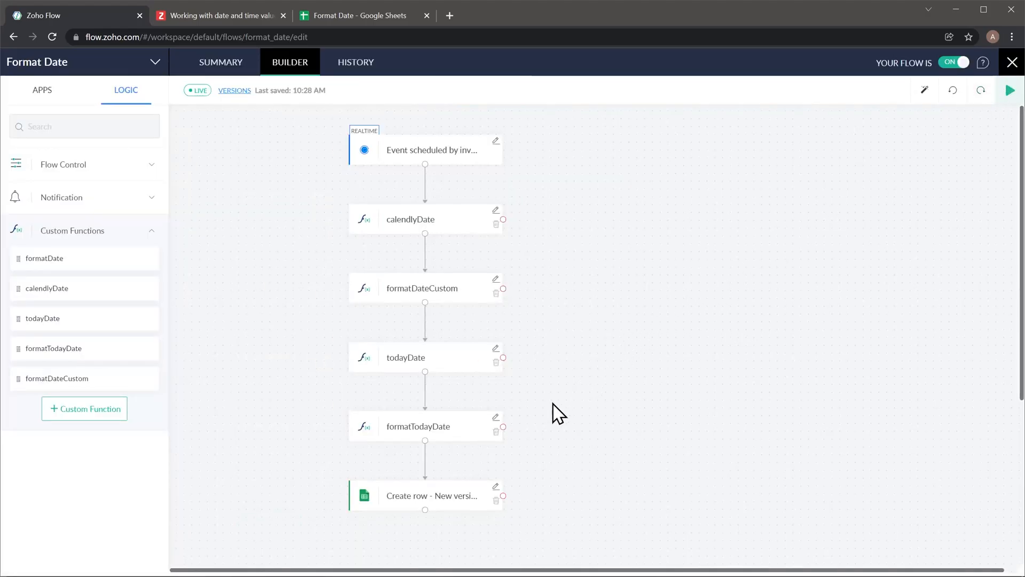
mouse_move(546, 422)
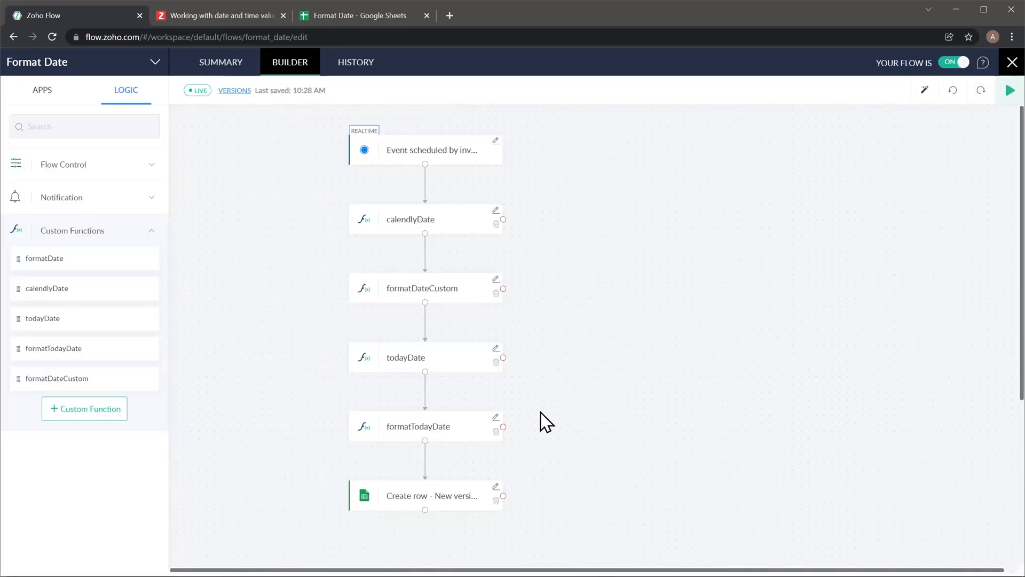
mouse_move(508, 428)
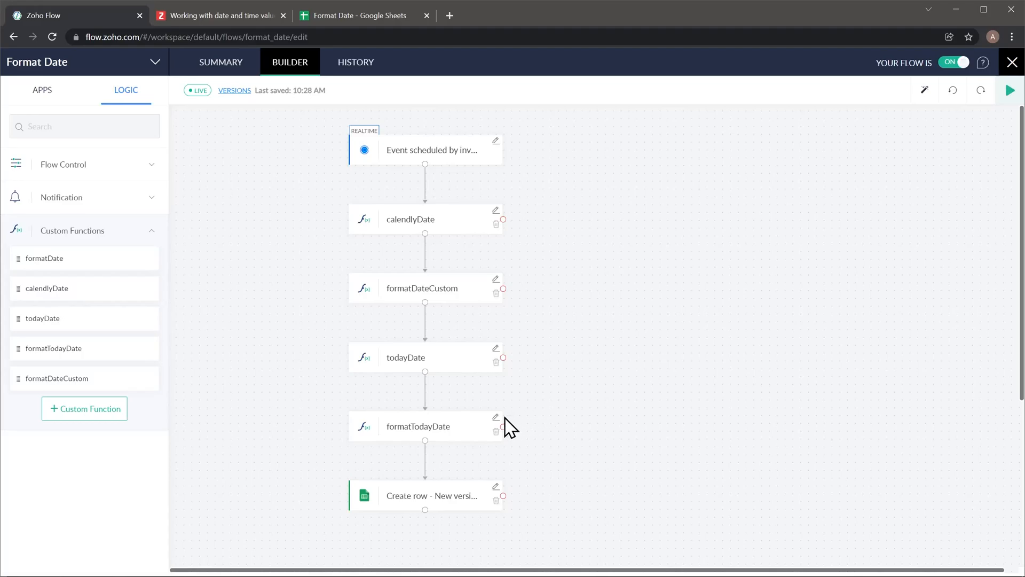
left_click(496, 416)
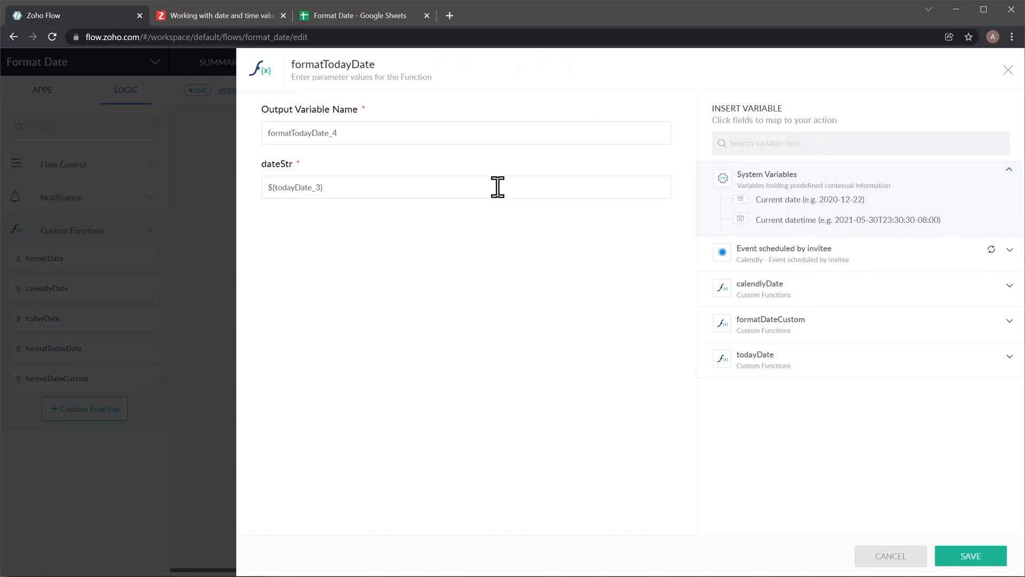
mouse_move(982, 96)
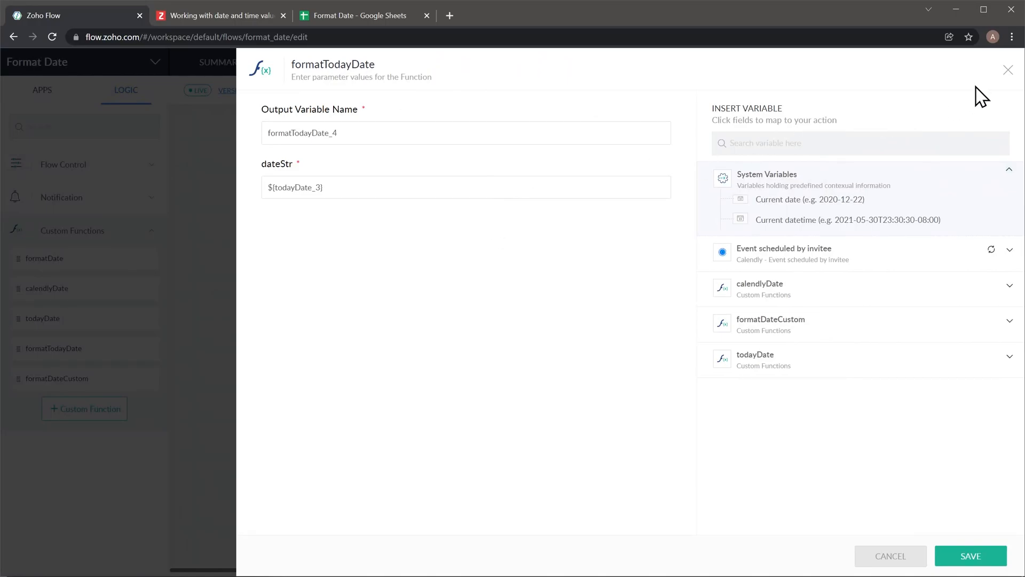
left_click(1007, 70)
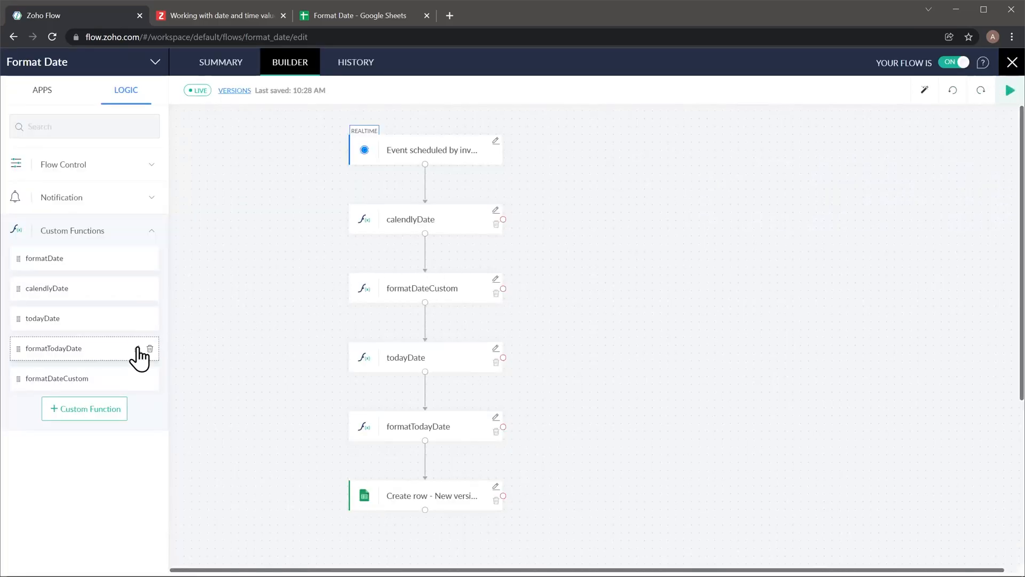
left_click(53, 348)
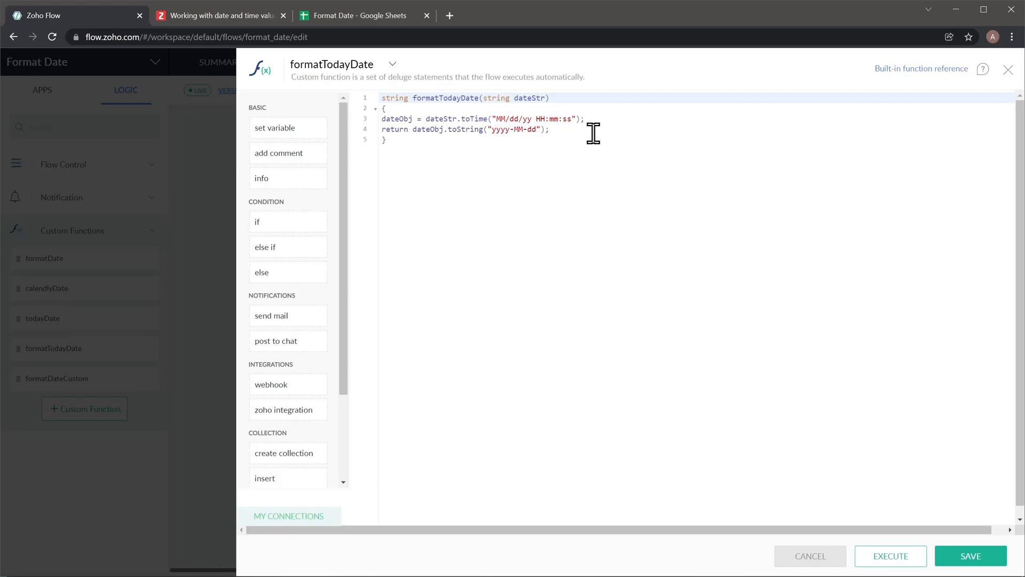
left_click(1009, 70)
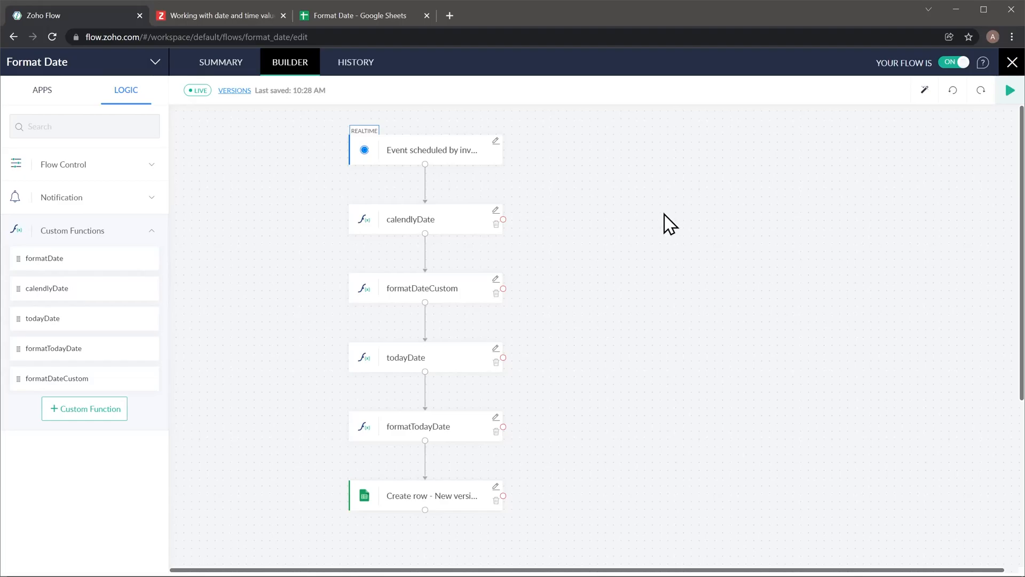
Switch to the Format Date Google Sheet showing each function's input and output dates
left_click(359, 15)
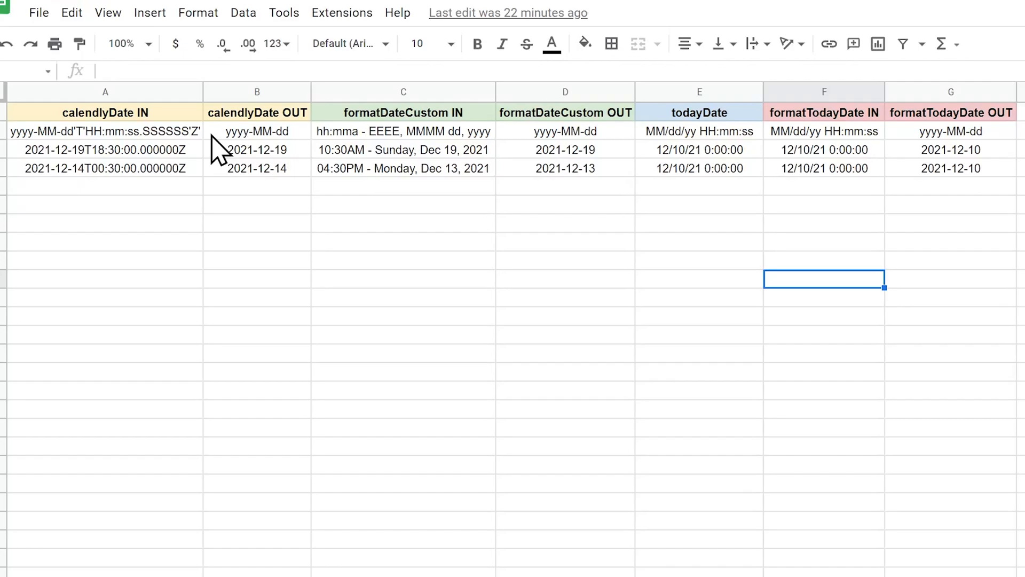
mouse_move(219, 161)
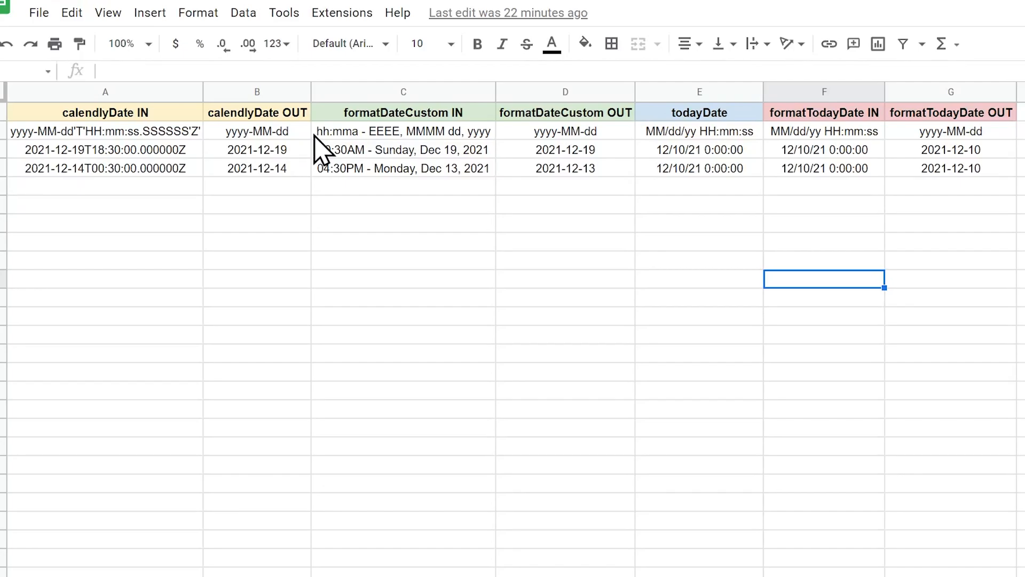
mouse_move(324, 163)
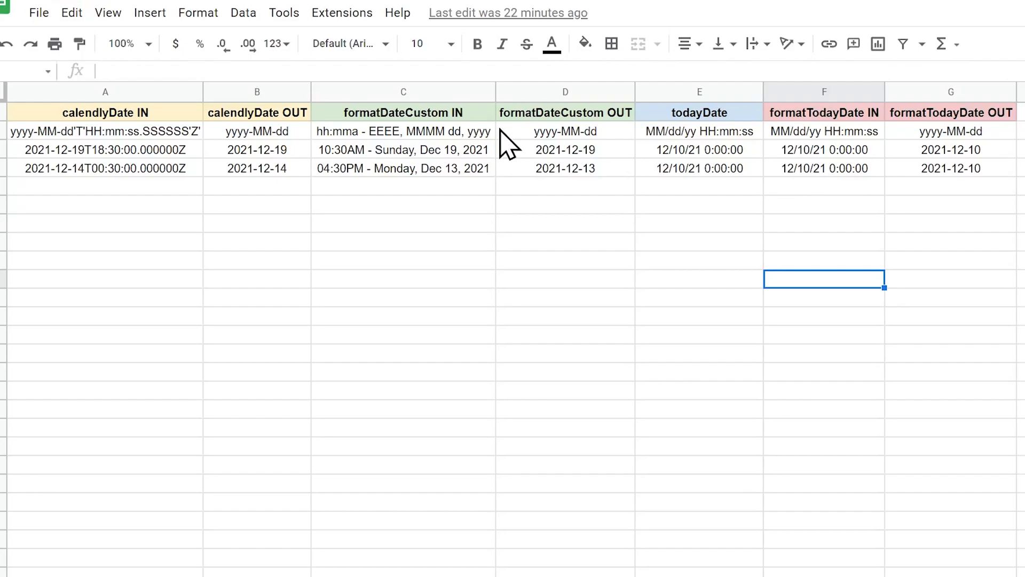
mouse_move(628, 128)
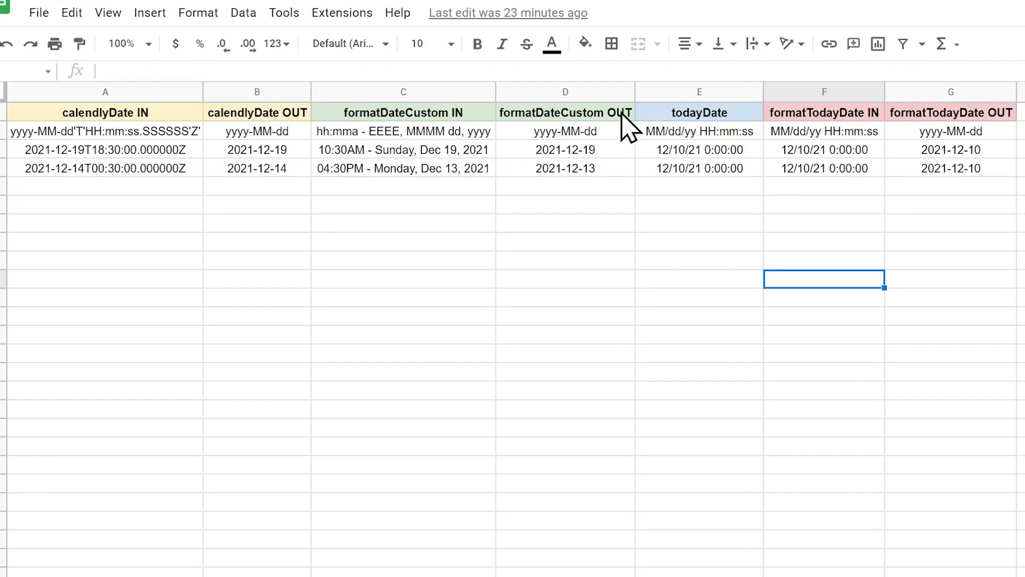
mouse_move(646, 142)
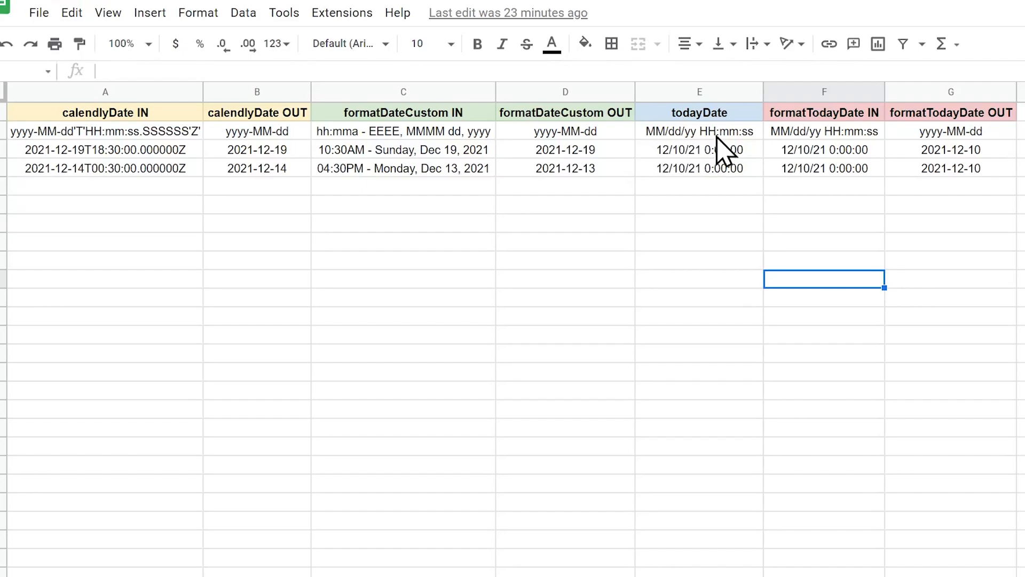
mouse_move(776, 148)
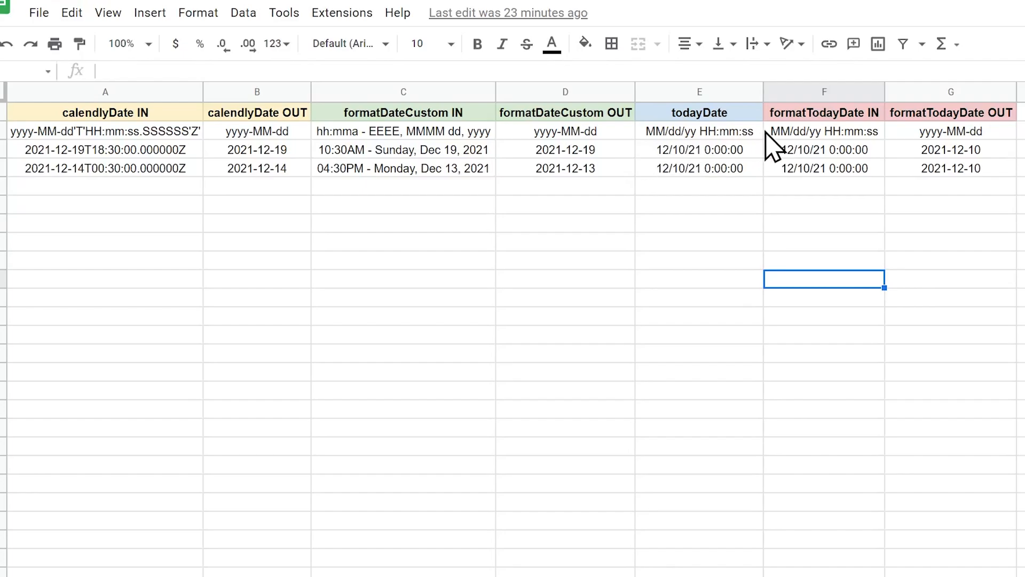
mouse_move(876, 148)
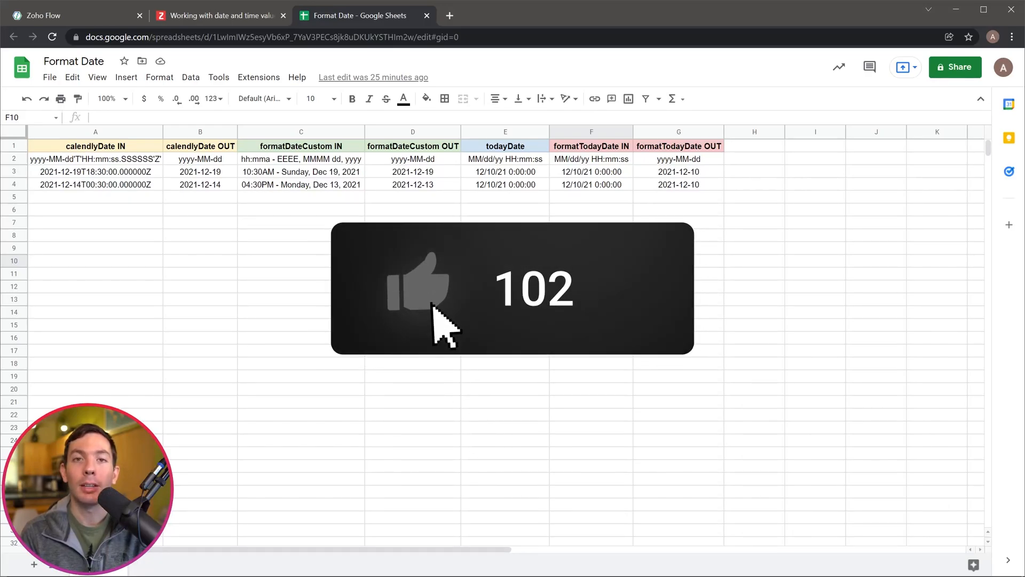
left_click(412, 287)
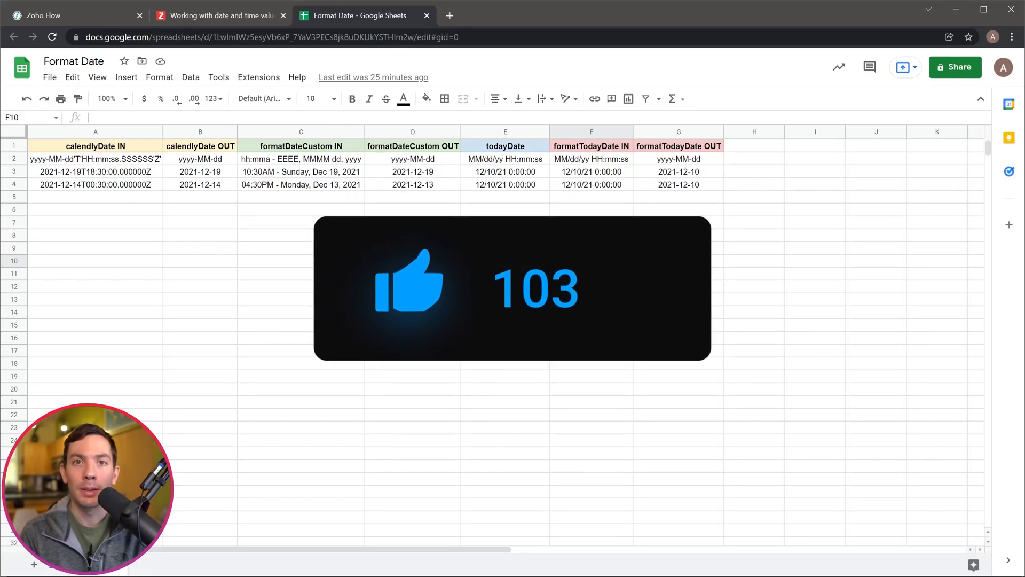
left_click(591, 260)
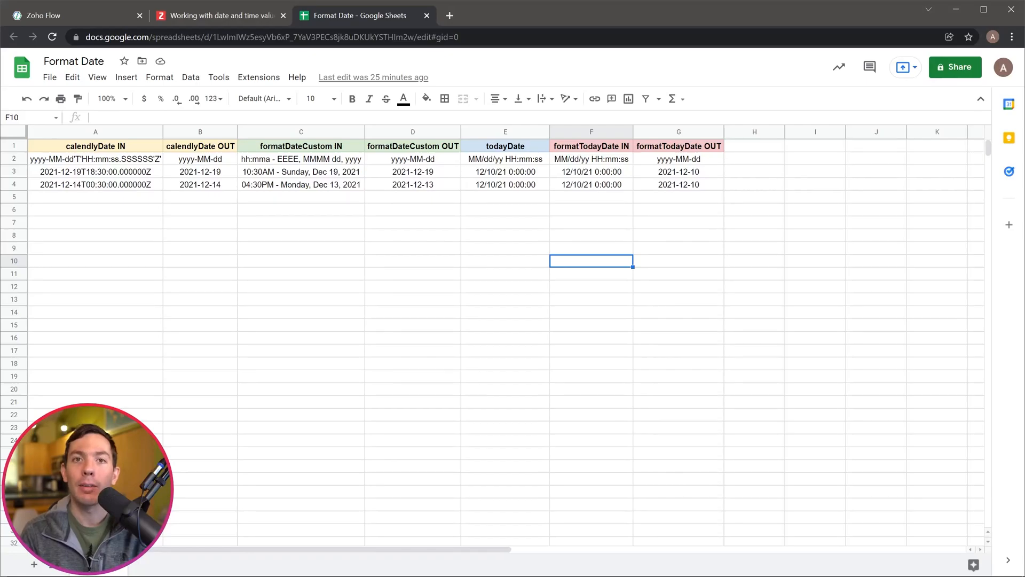